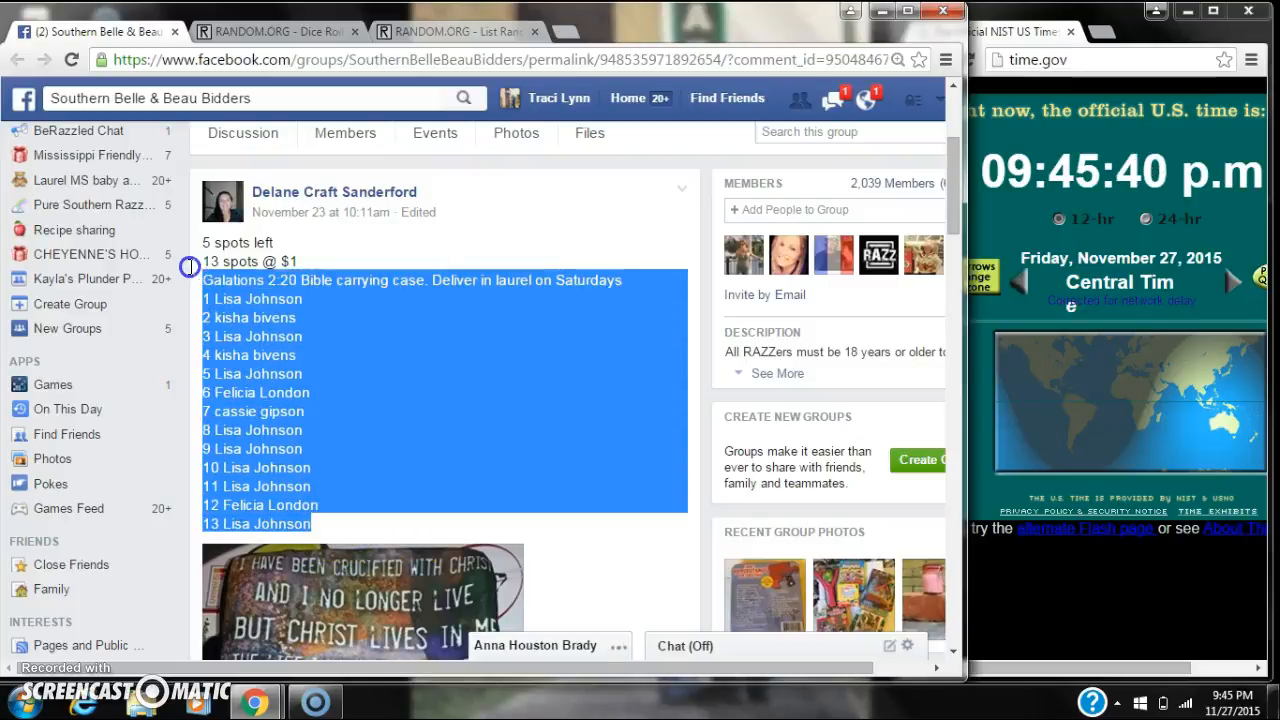
Step: Copy the numbered raffle list and post a 'live' comment on the Facebook raffle post
right_click(470, 388)
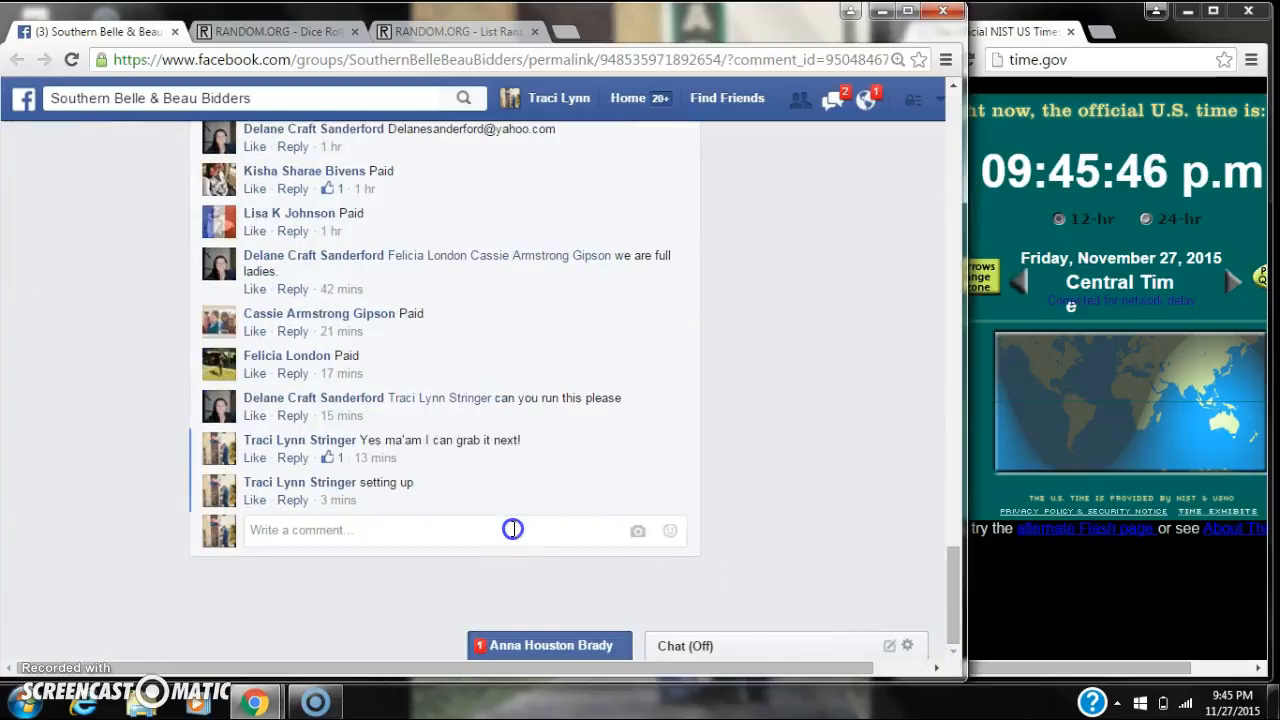
text(live)
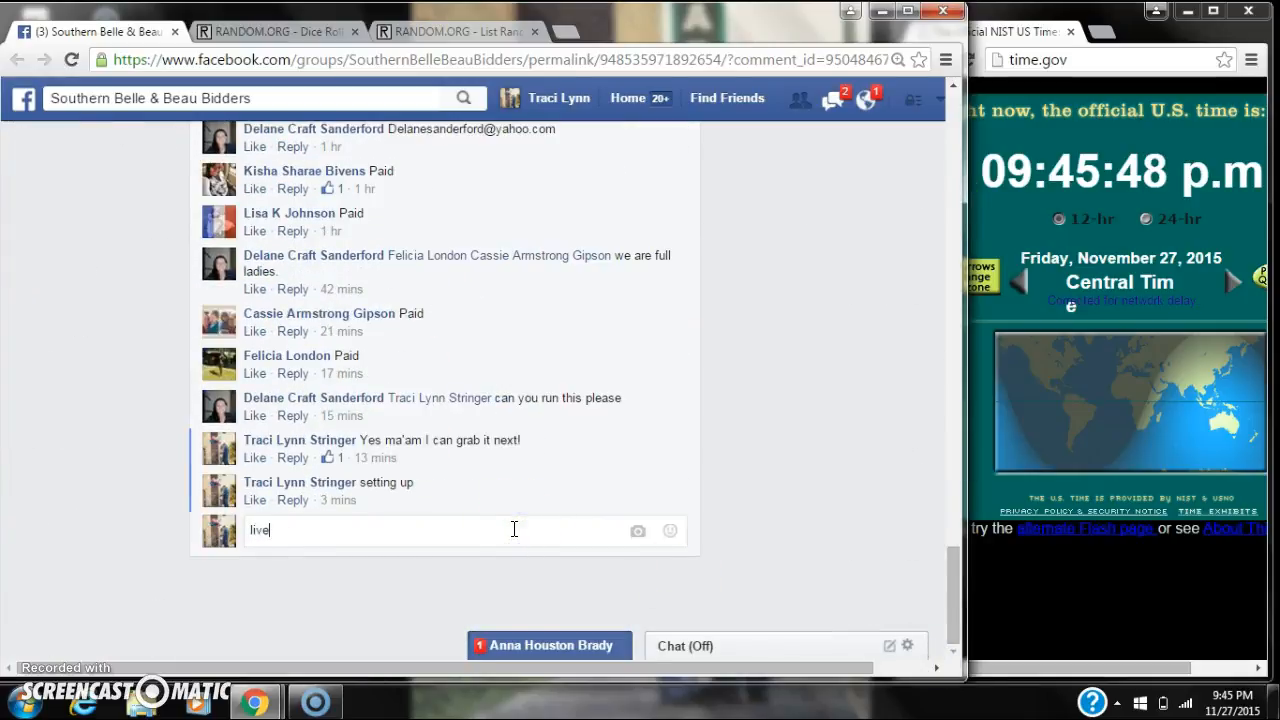
key(enter)
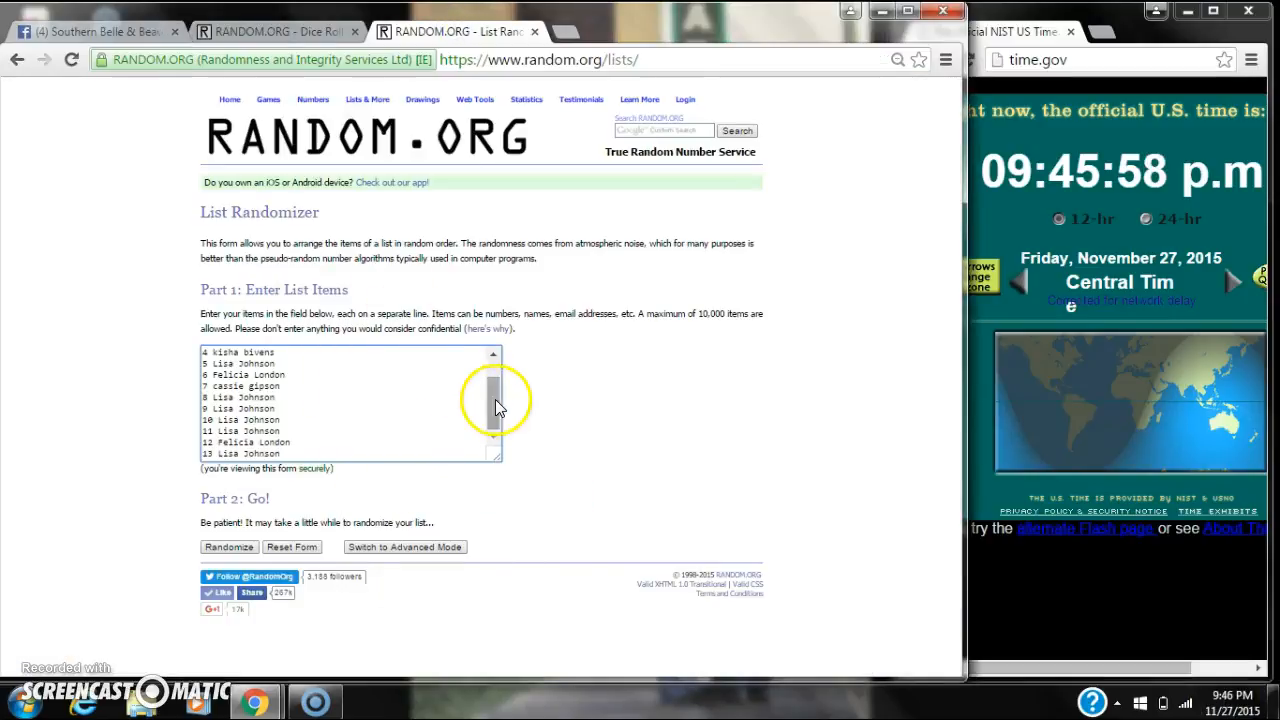
Step: Roll two dice on RANDOM.ORG (both show five), then return to List Randomizer
click(270, 31)
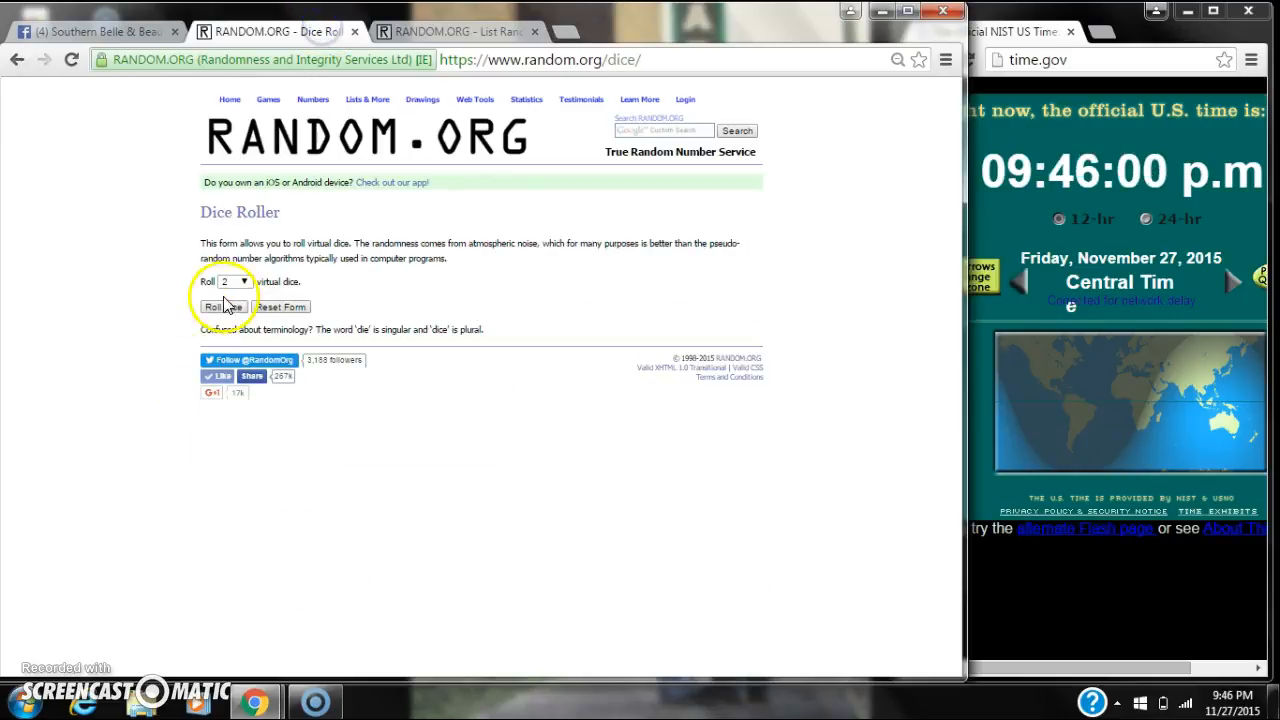
click(213, 306)
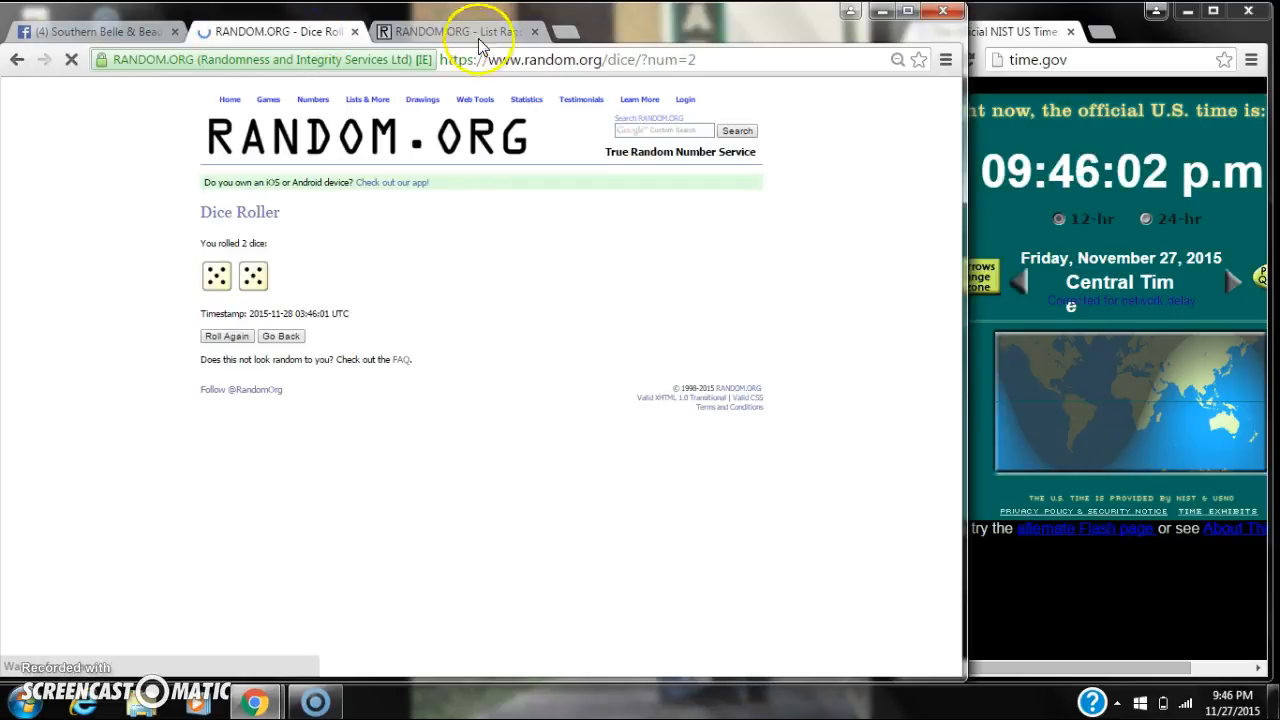
click(455, 31)
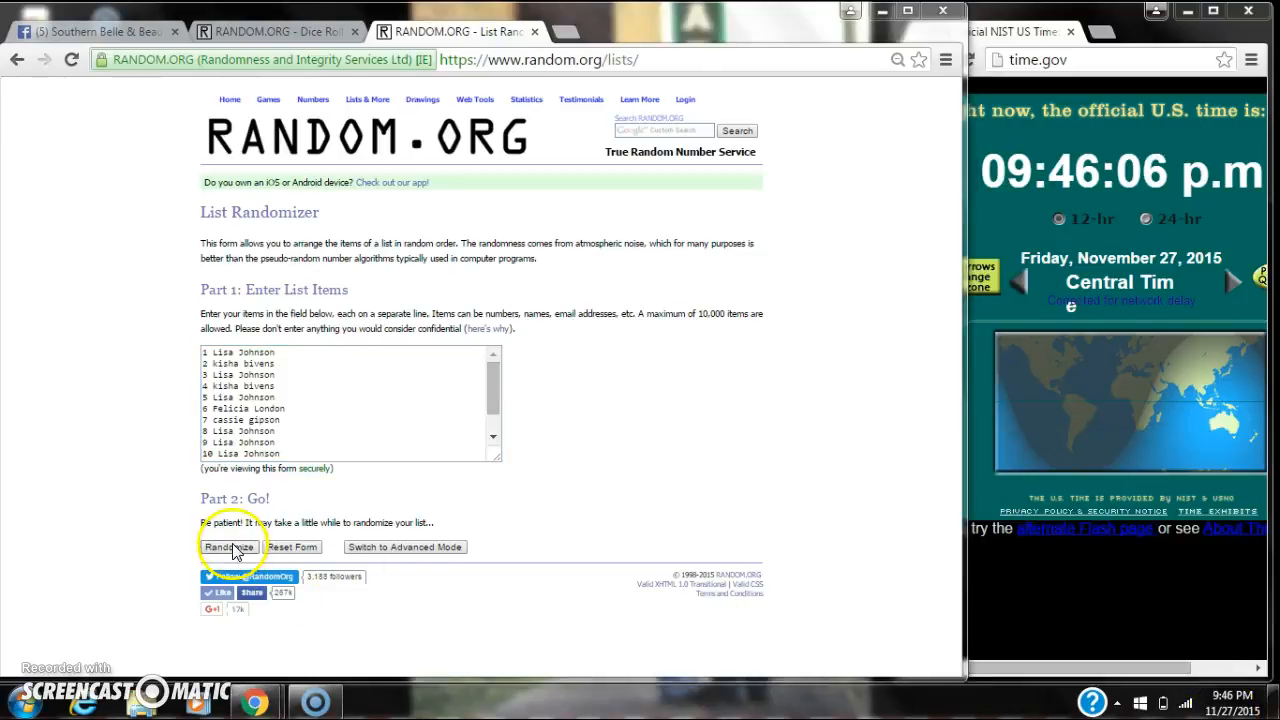
Step: Shuffle the 13-name raffle list ten times in RANDOM.ORG's List Randomizer
click(229, 547)
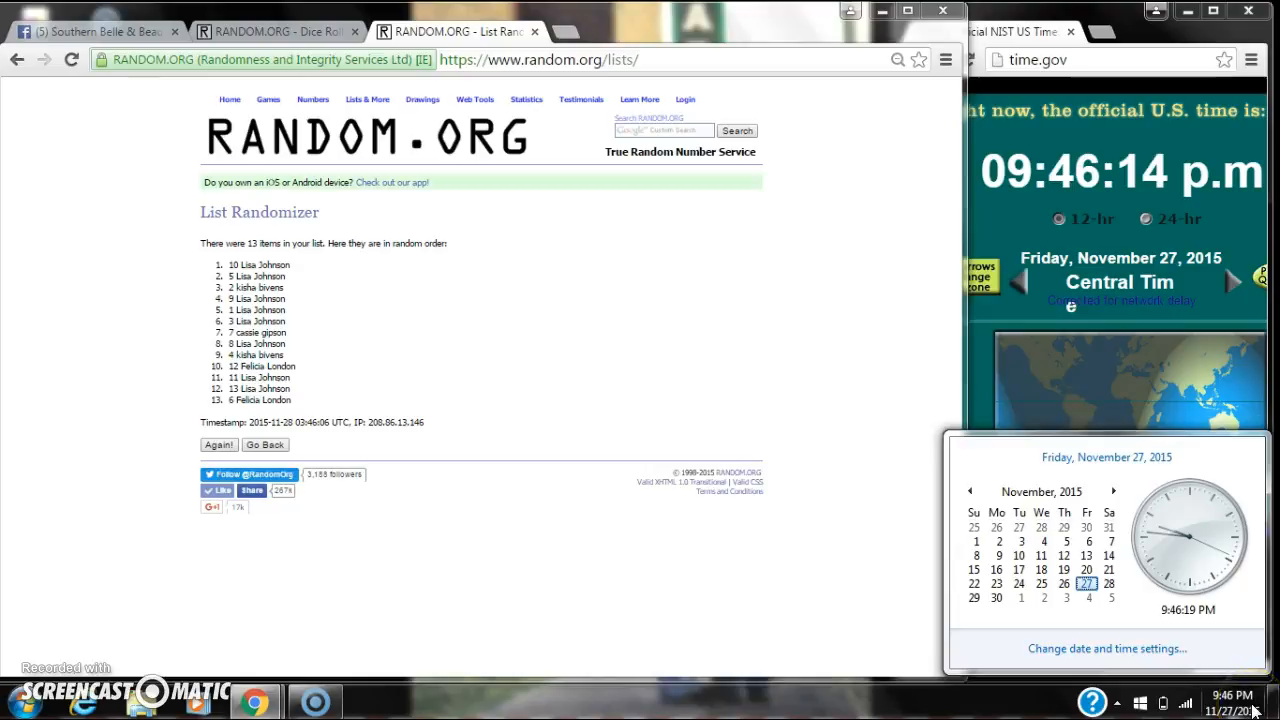
click(218, 444)
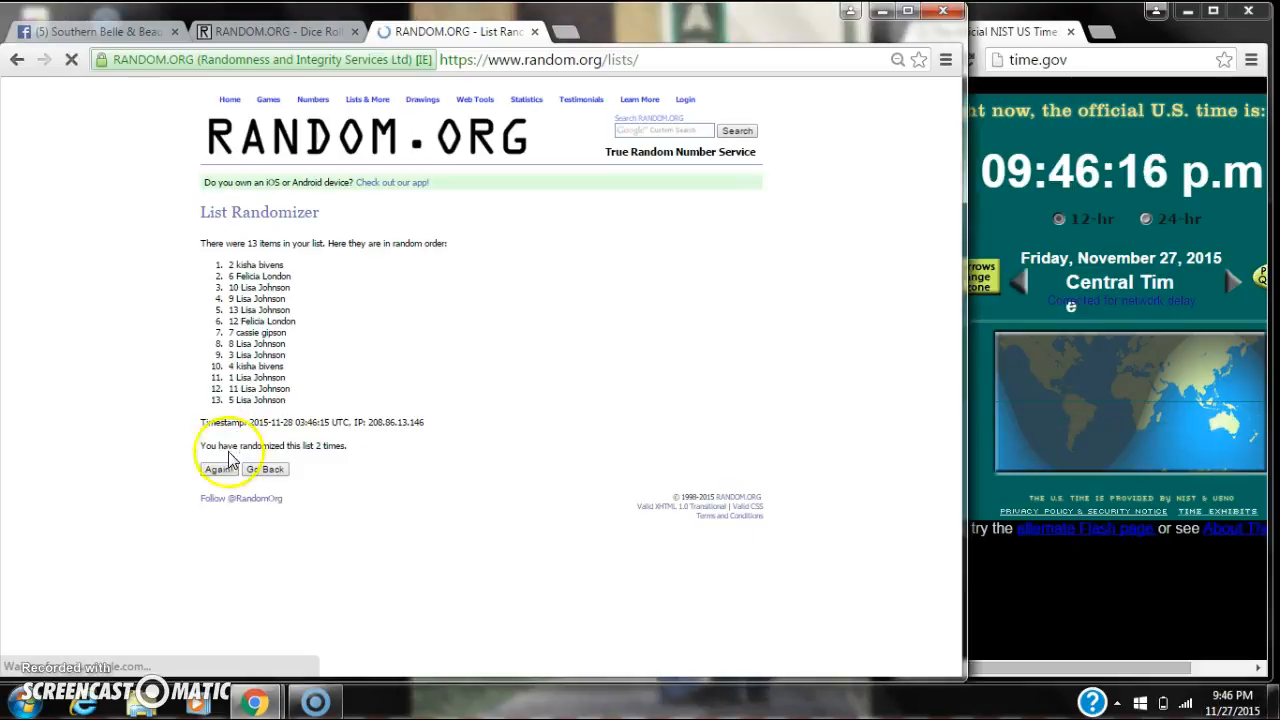
click(217, 469)
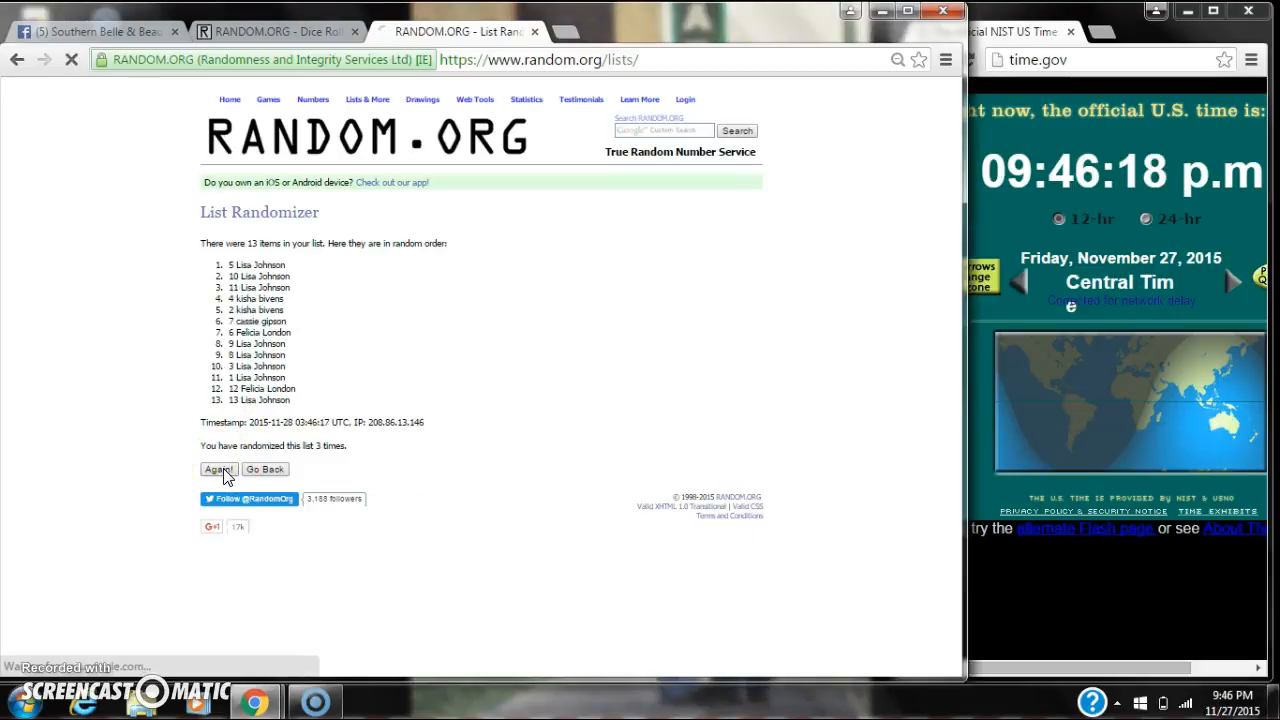
click(218, 469)
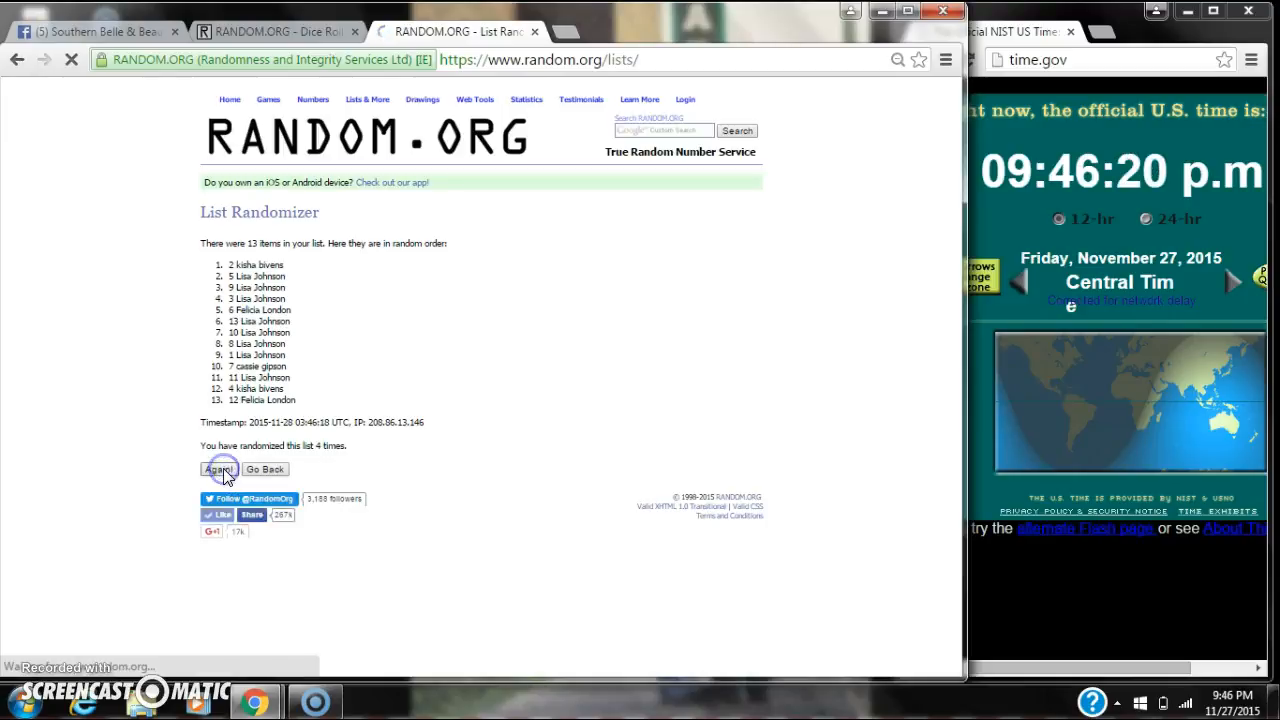
click(218, 469)
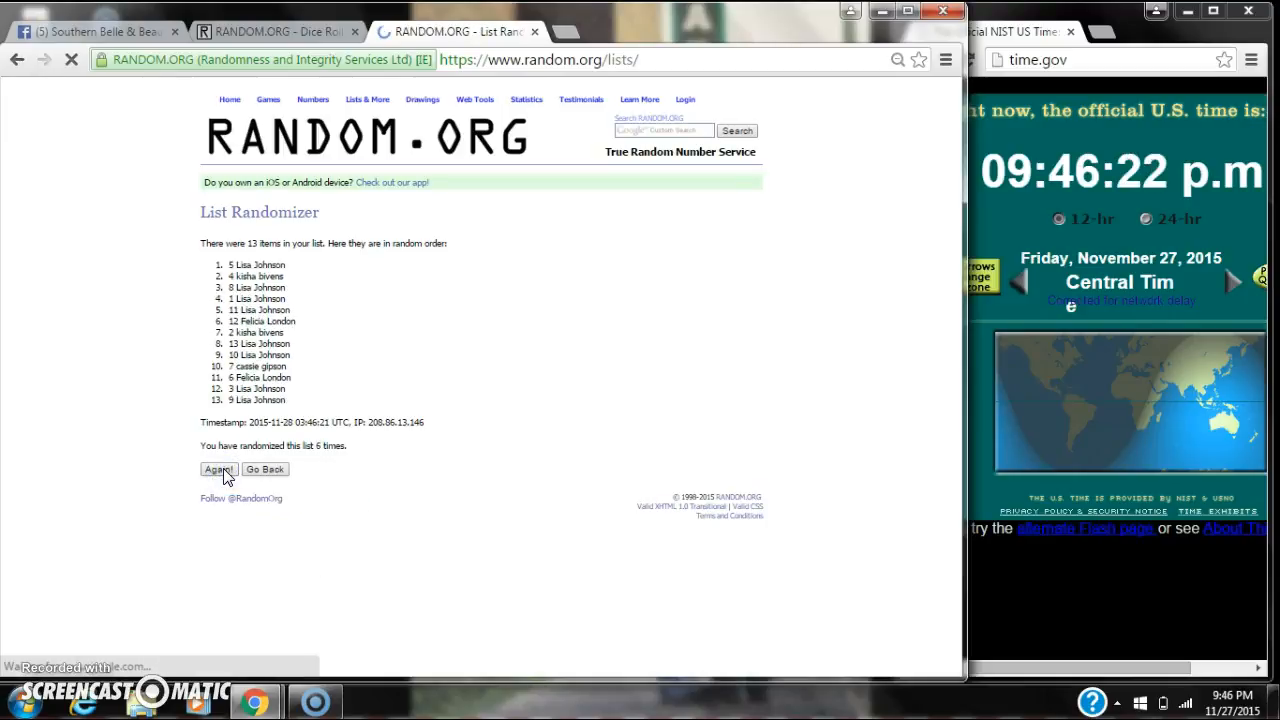
click(218, 469)
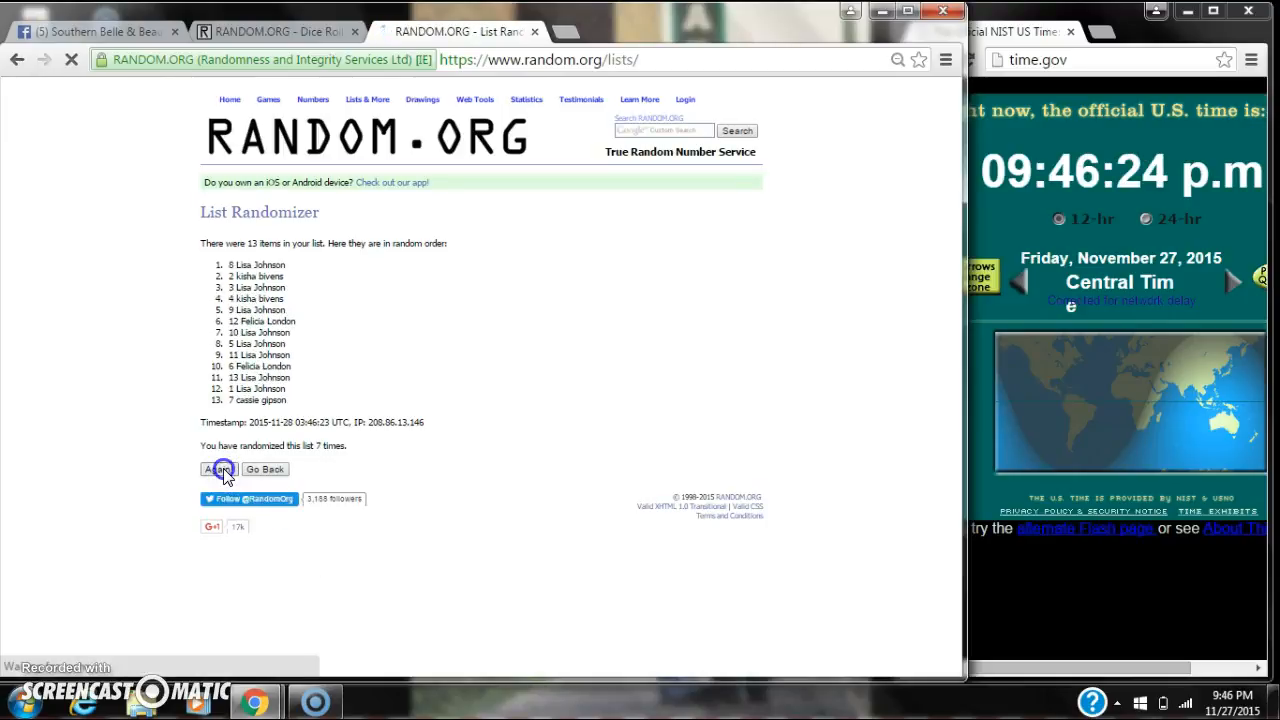
click(217, 469)
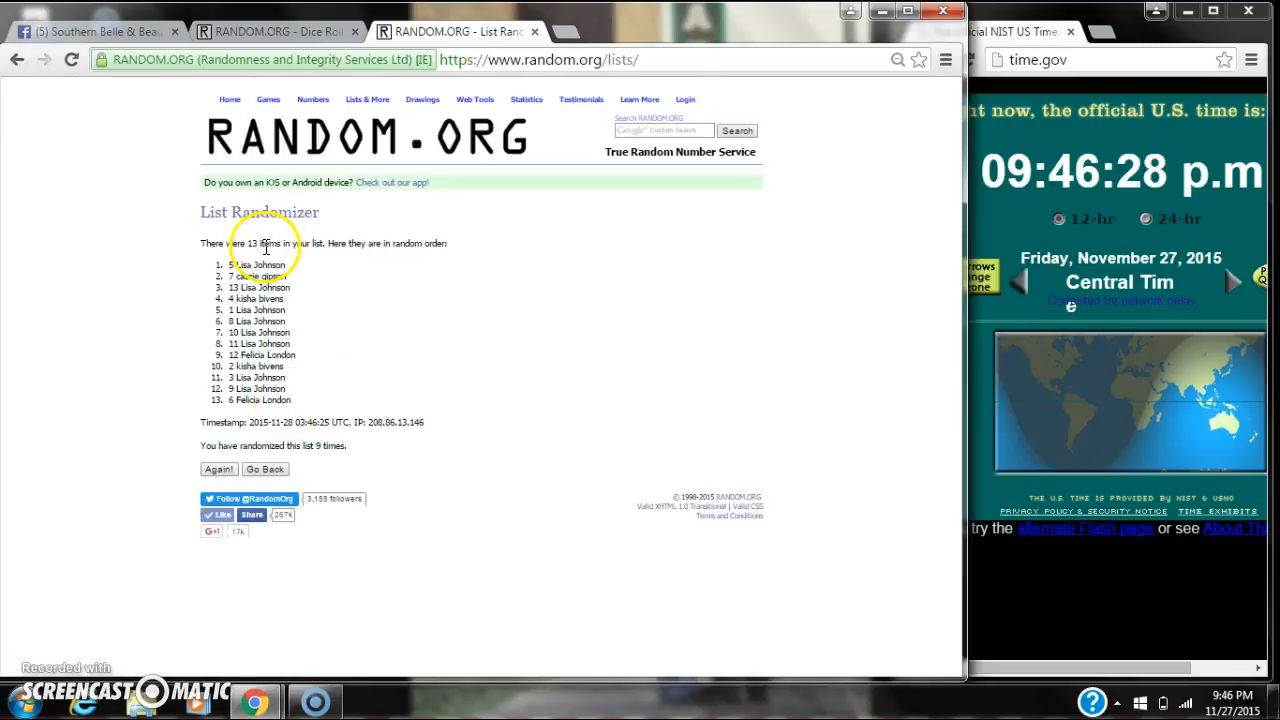
mouse_move(302, 415)
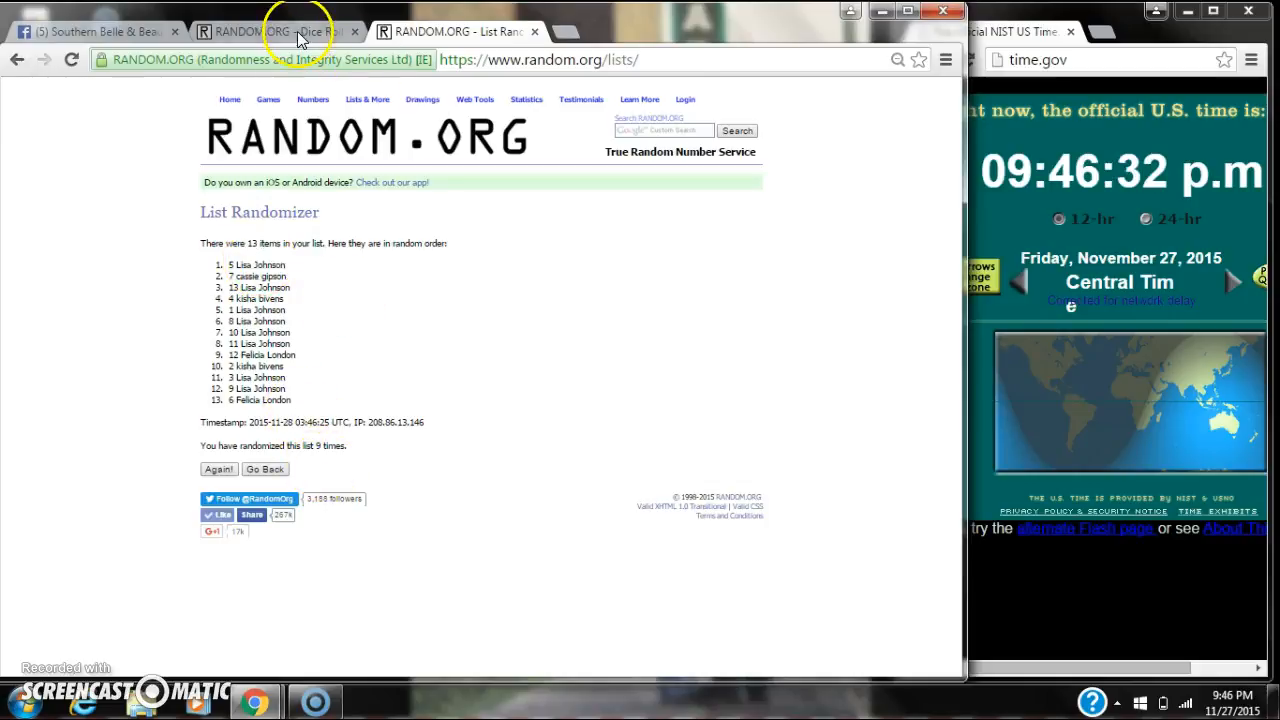
mouse_move(993, 425)
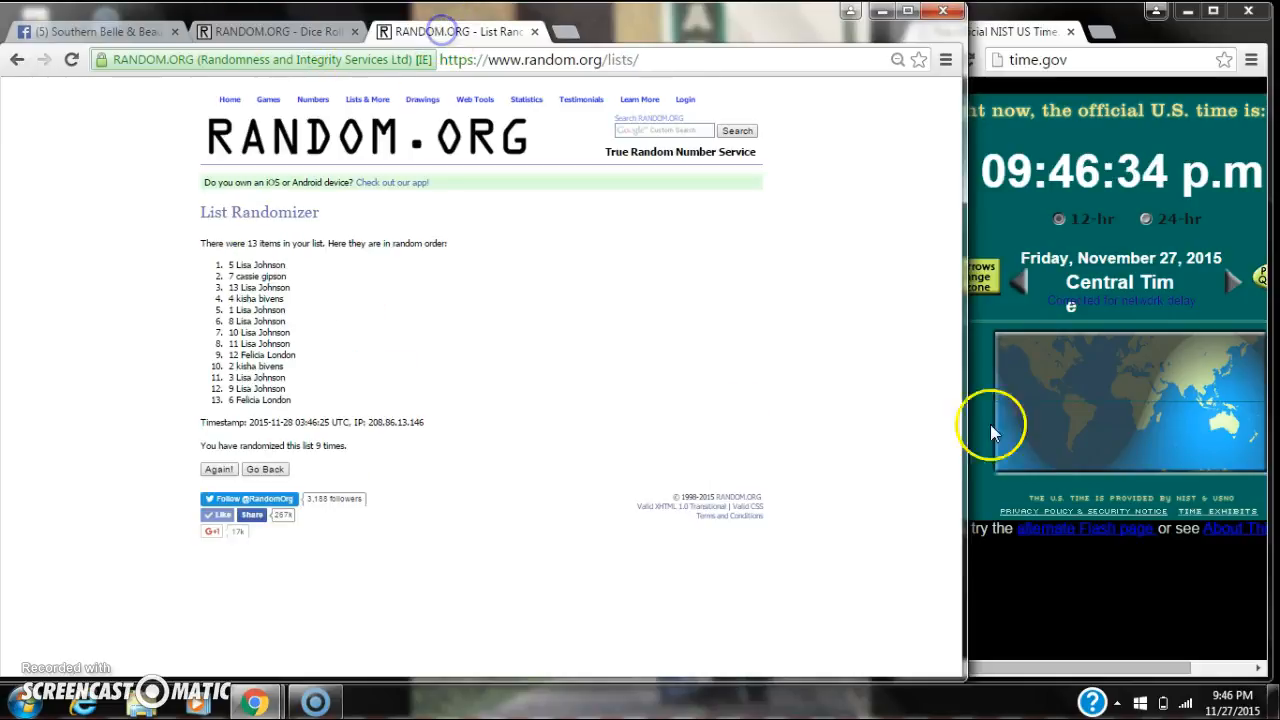
mouse_move(585, 545)
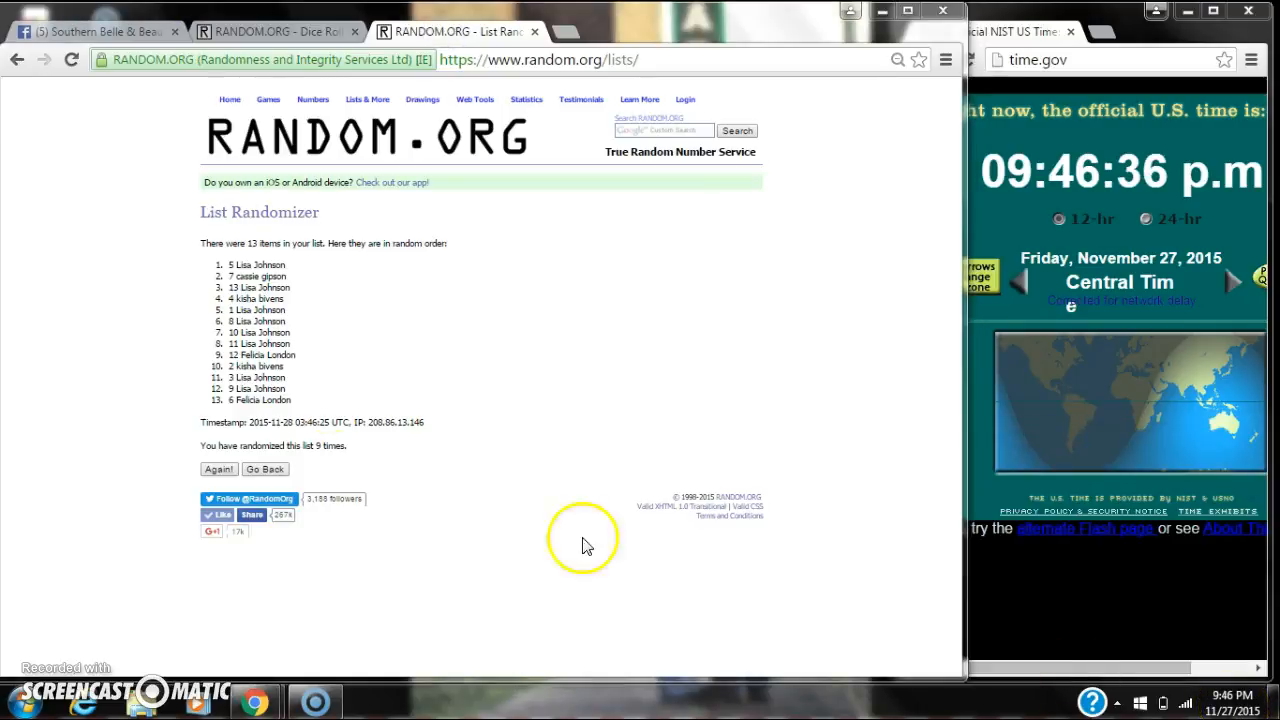
click(218, 469)
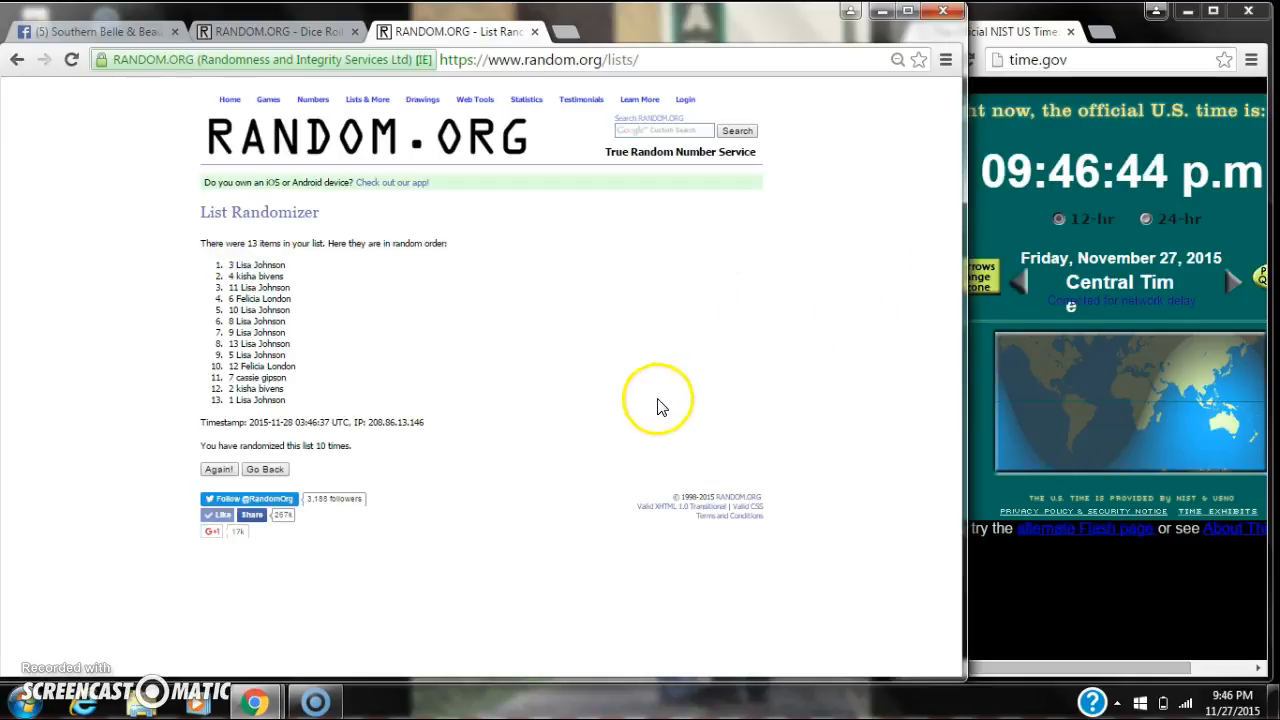
Step: Check the dice total, post 'done' on the Facebook post, and return to the randomized list
click(270, 31)
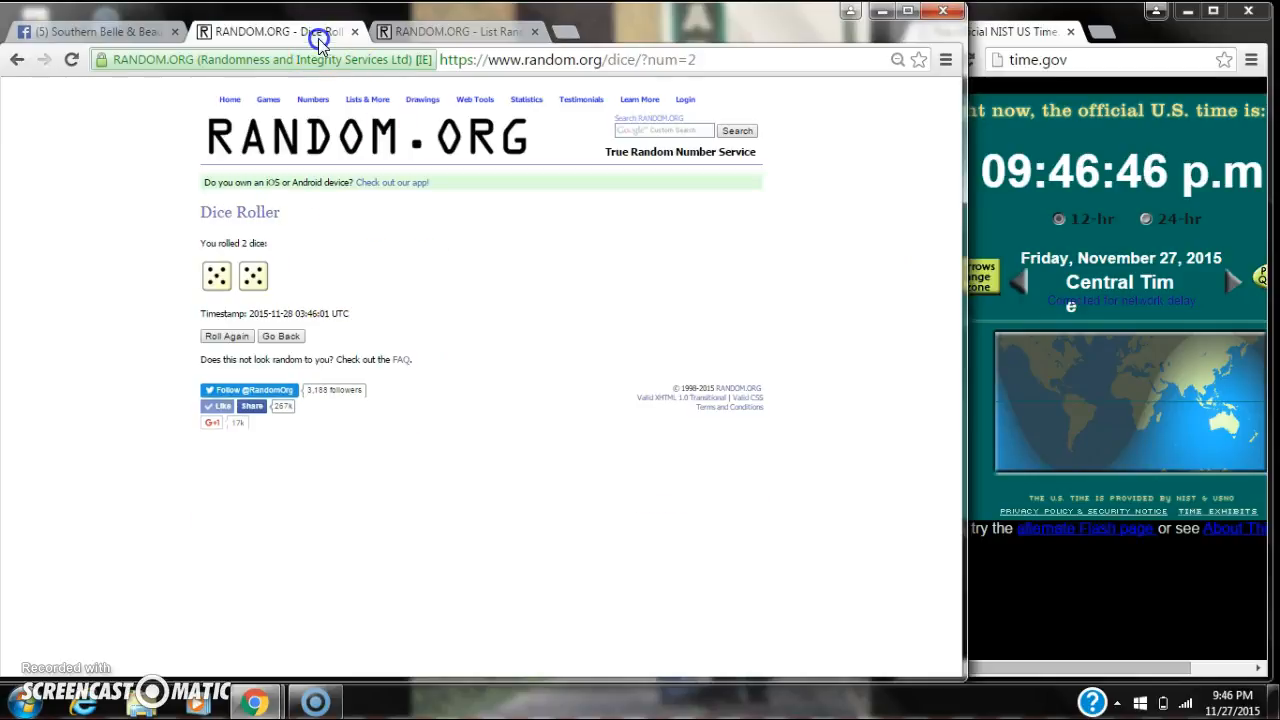
click(90, 31)
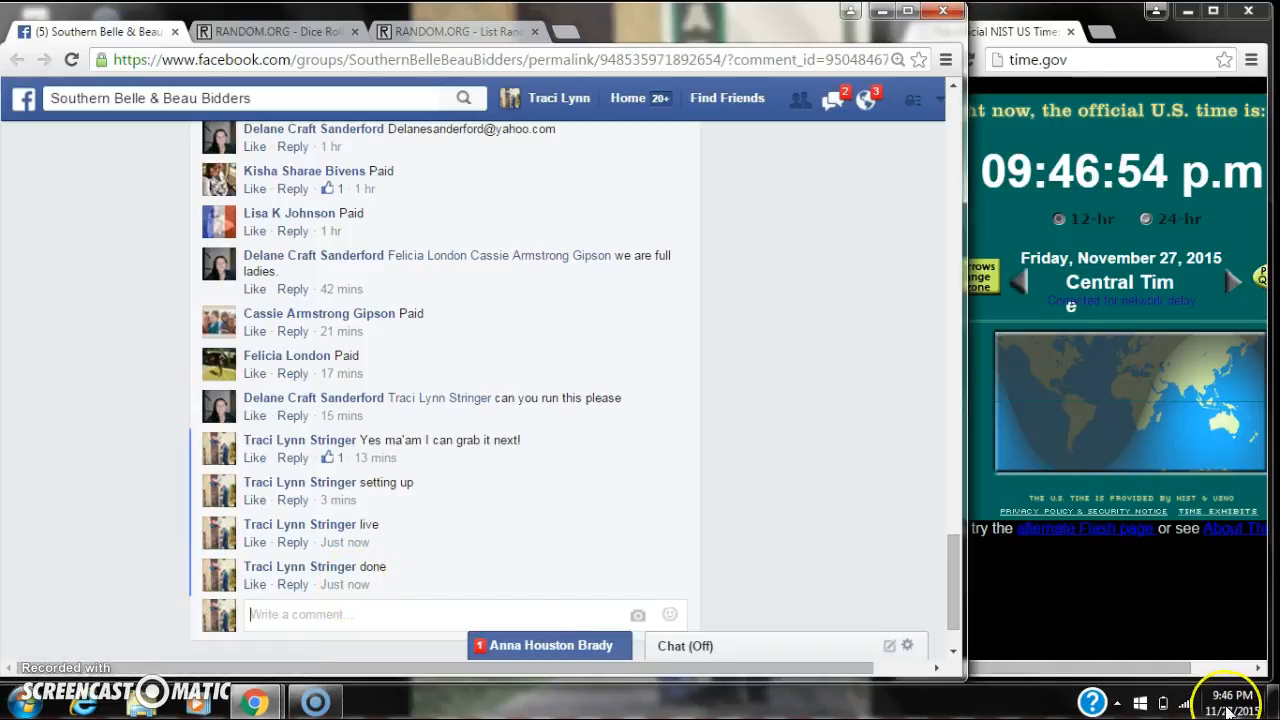
mouse_move(643, 191)
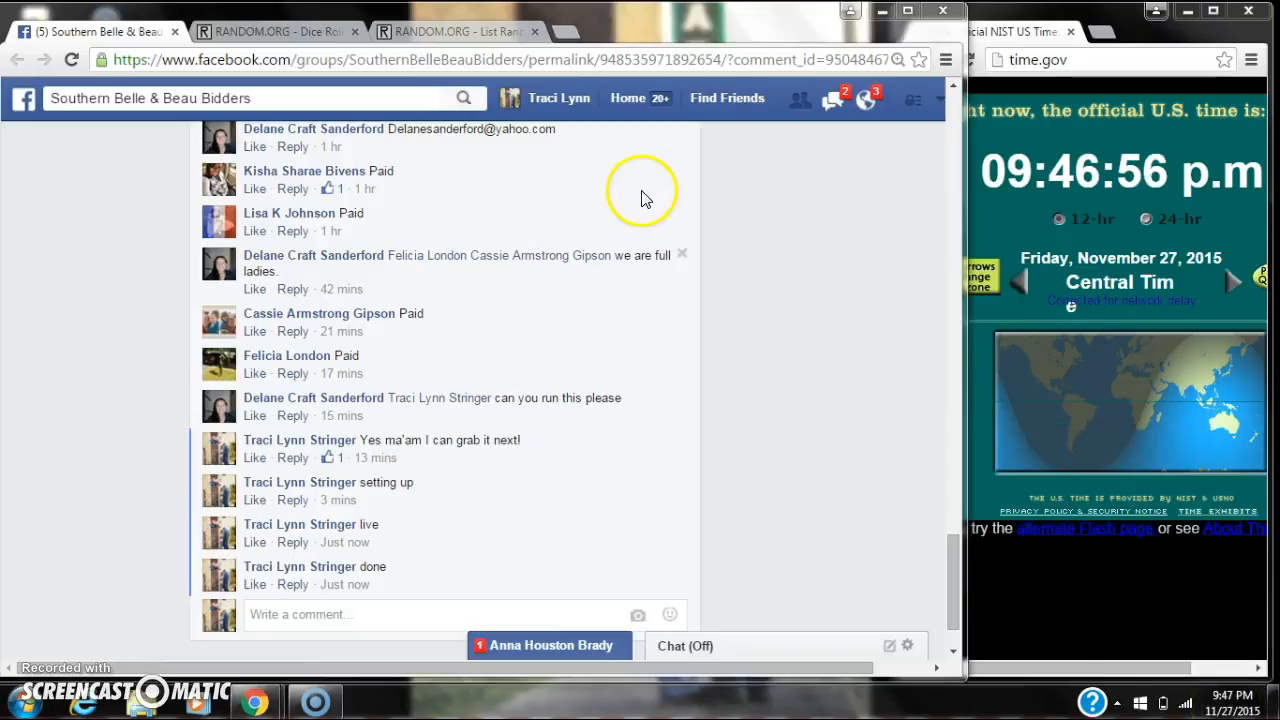
click(455, 31)
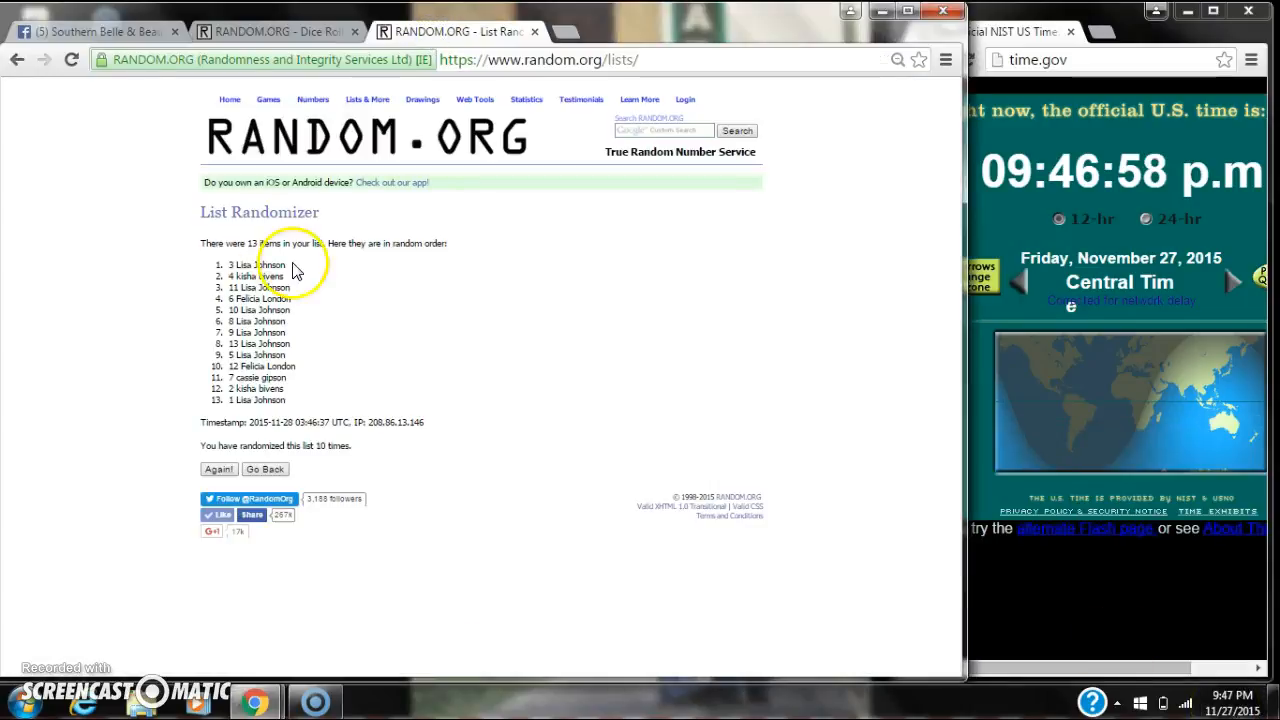